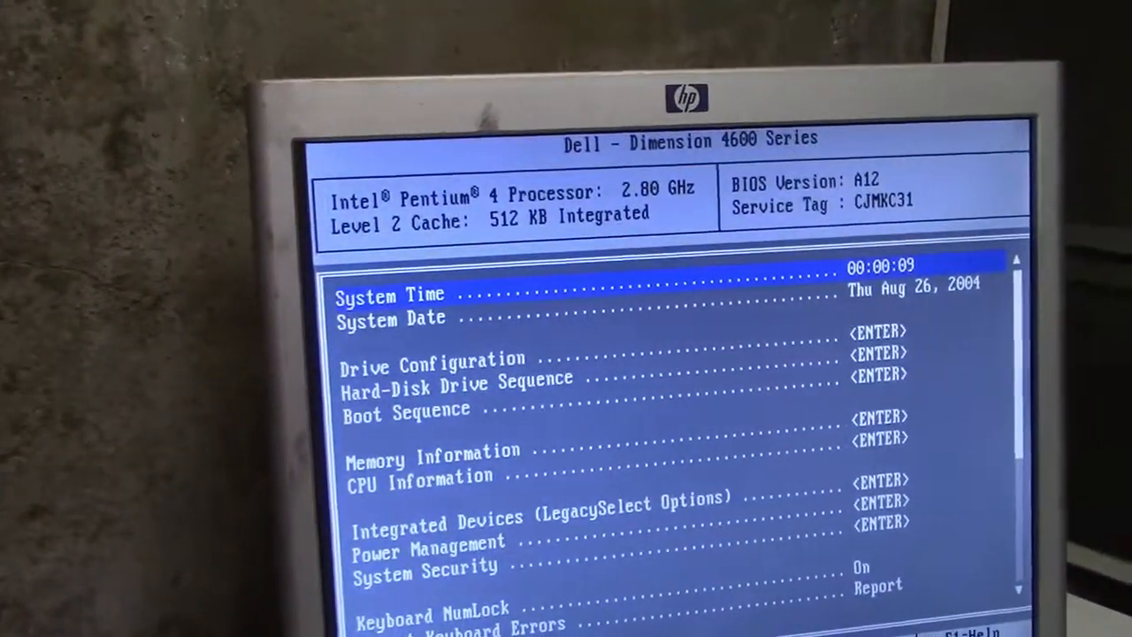
key("Return")
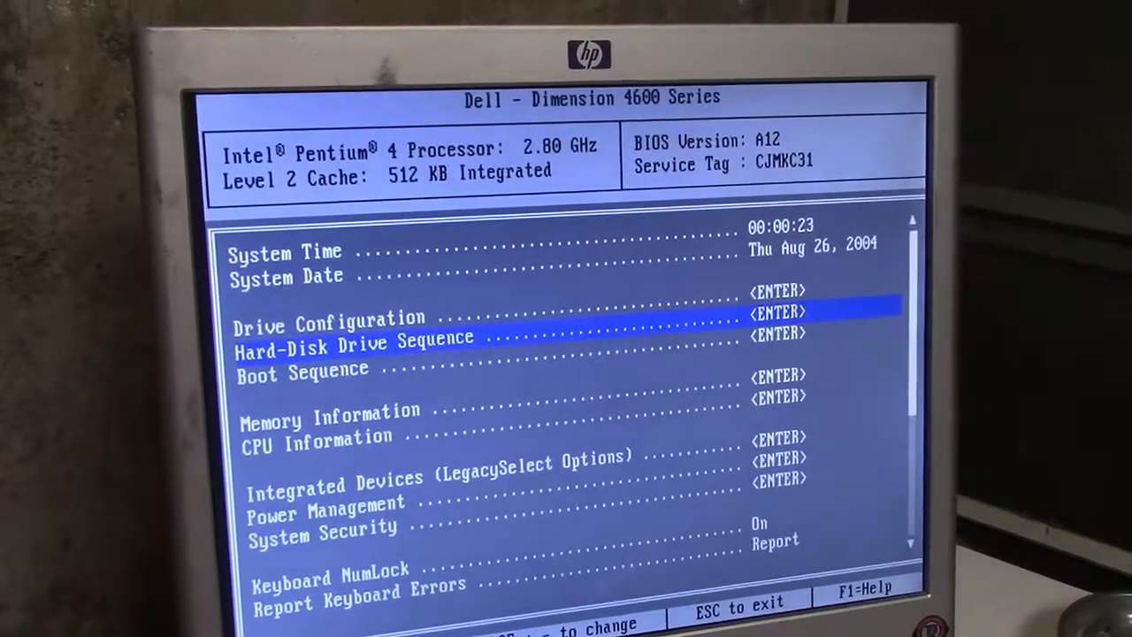
key("Return")
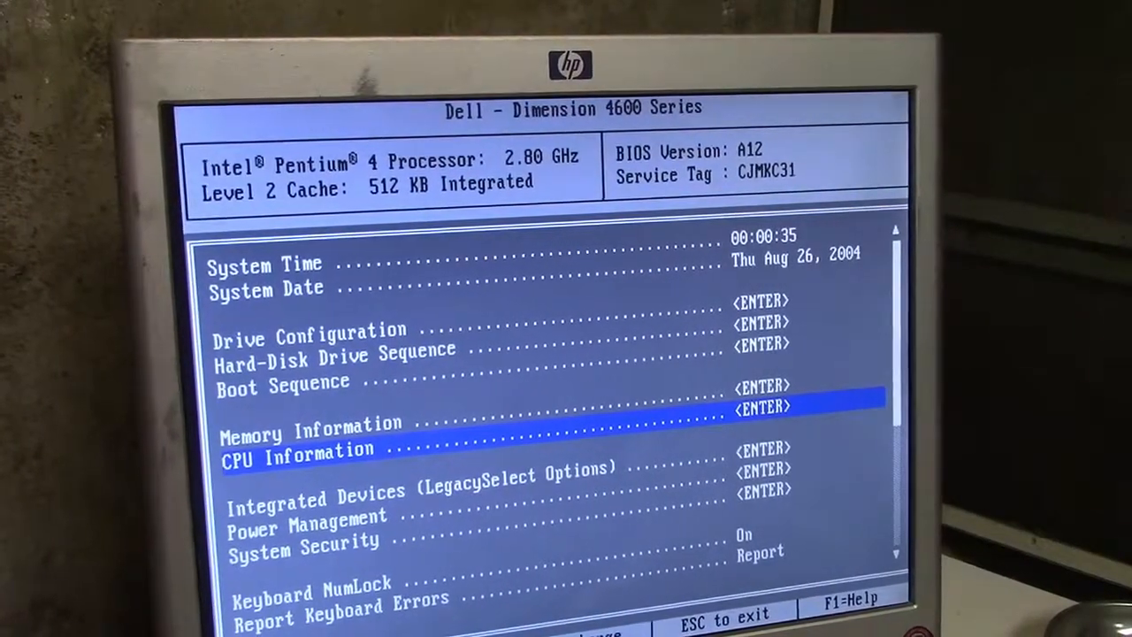
key("up")
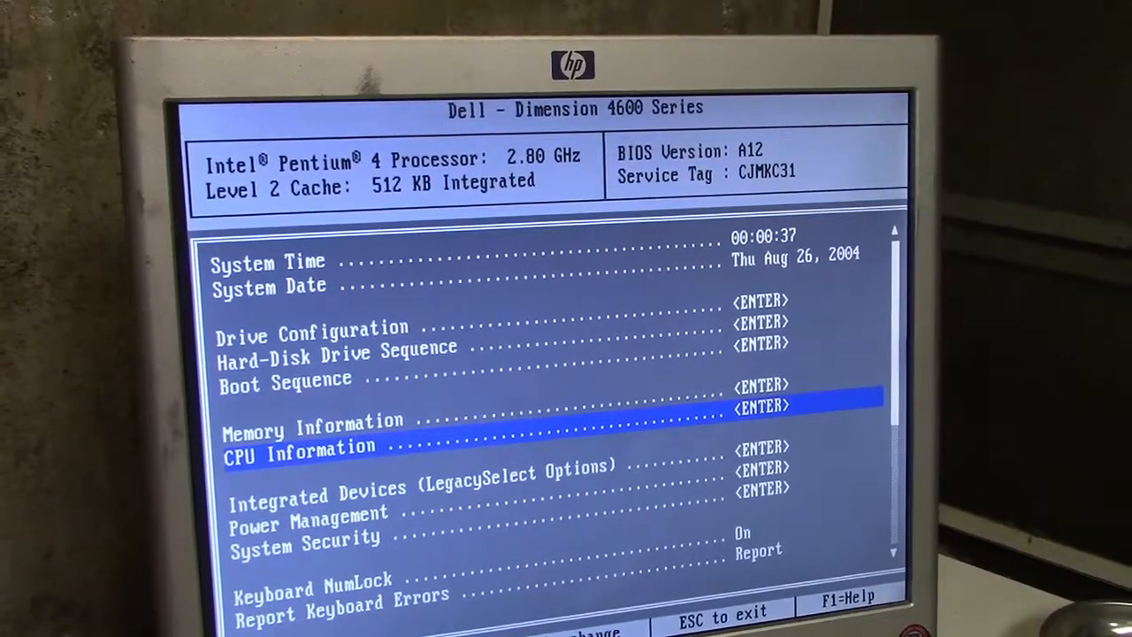